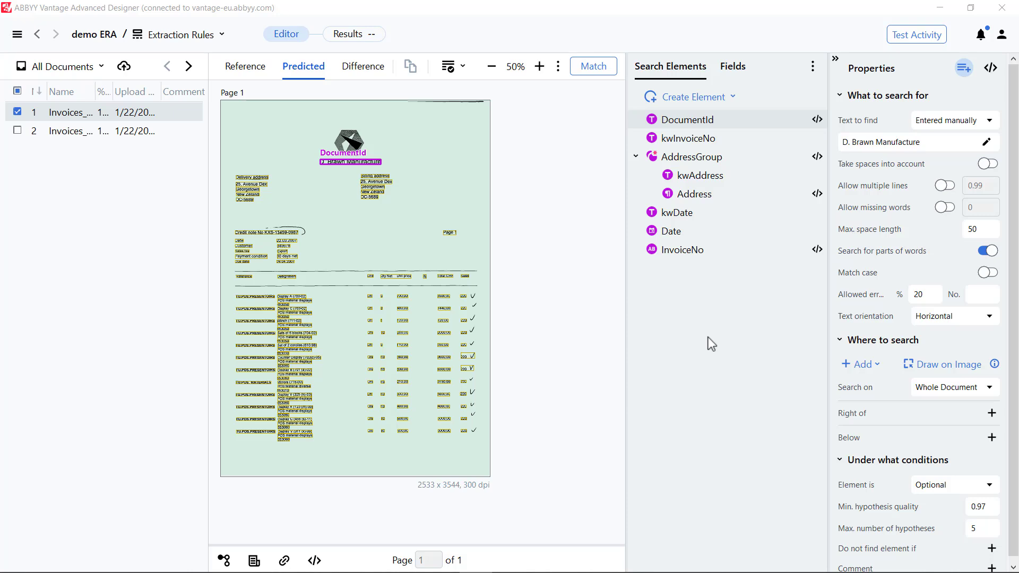
Give the kwAddress keyword element the Text to find value 'any random text'
left_click(677, 213)
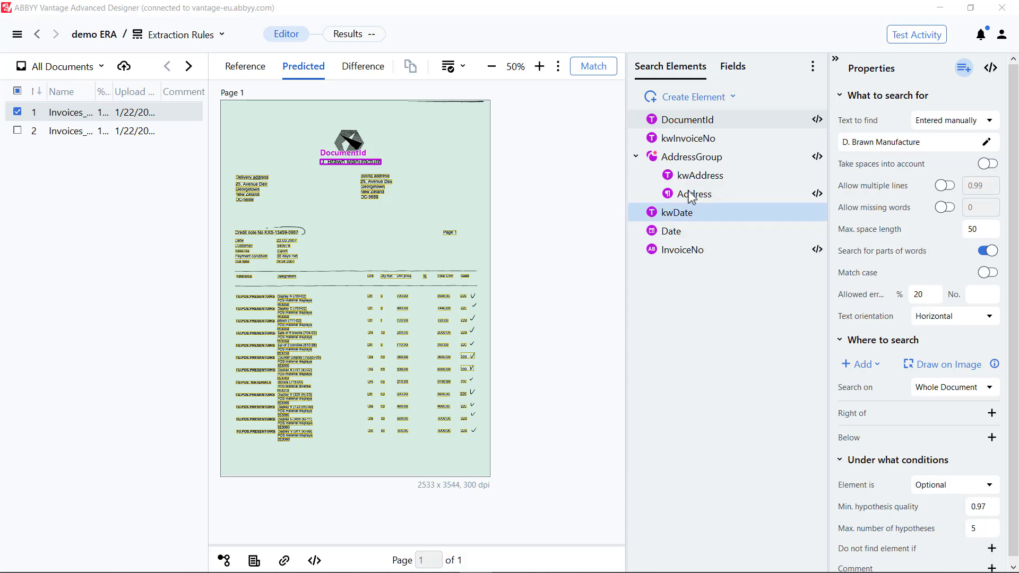
left_click(700, 175)
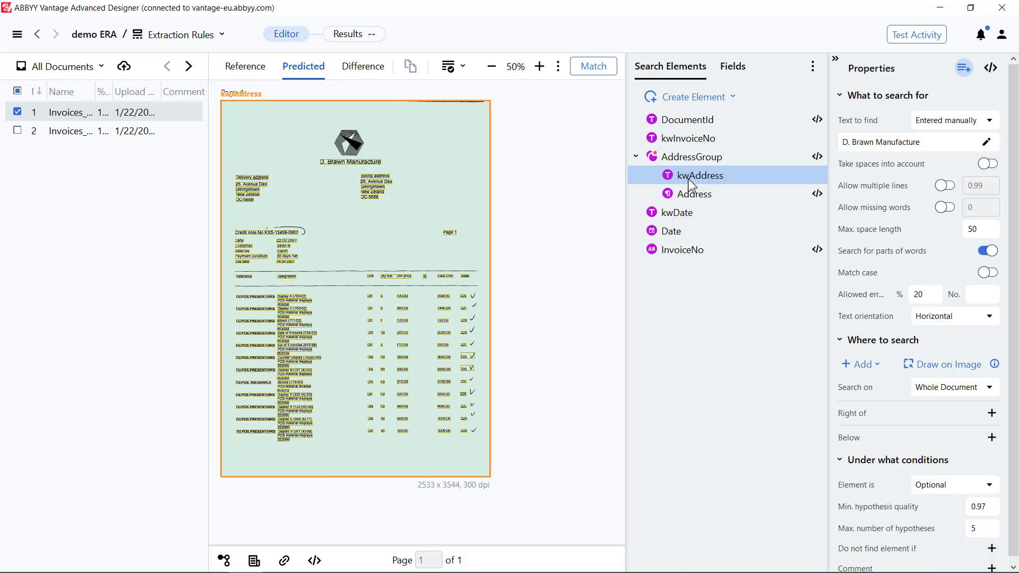
type("any random text")
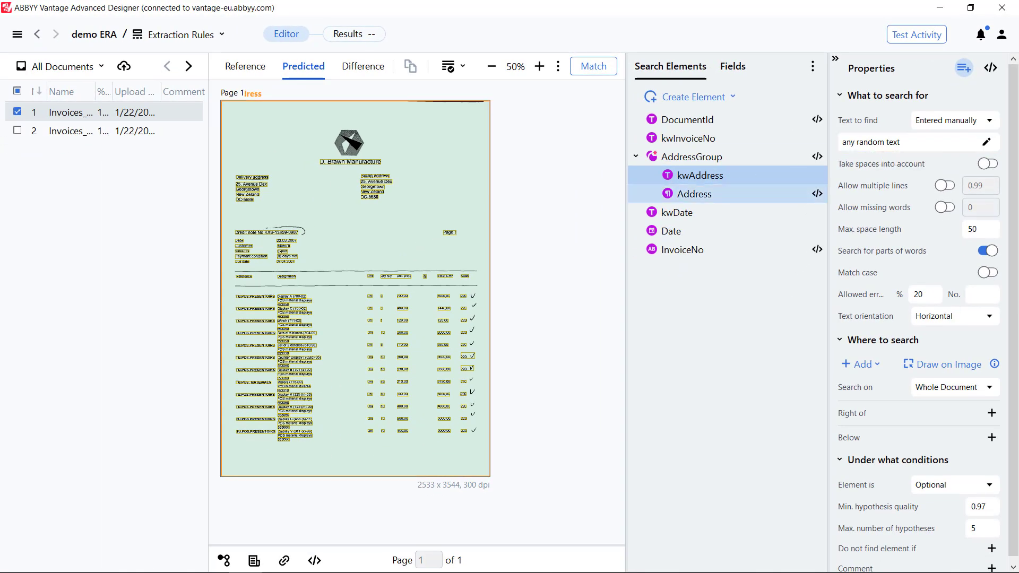
Run Match on the invoice and review the kwAddress and Address hypotheses in the tree
left_click(696, 194)
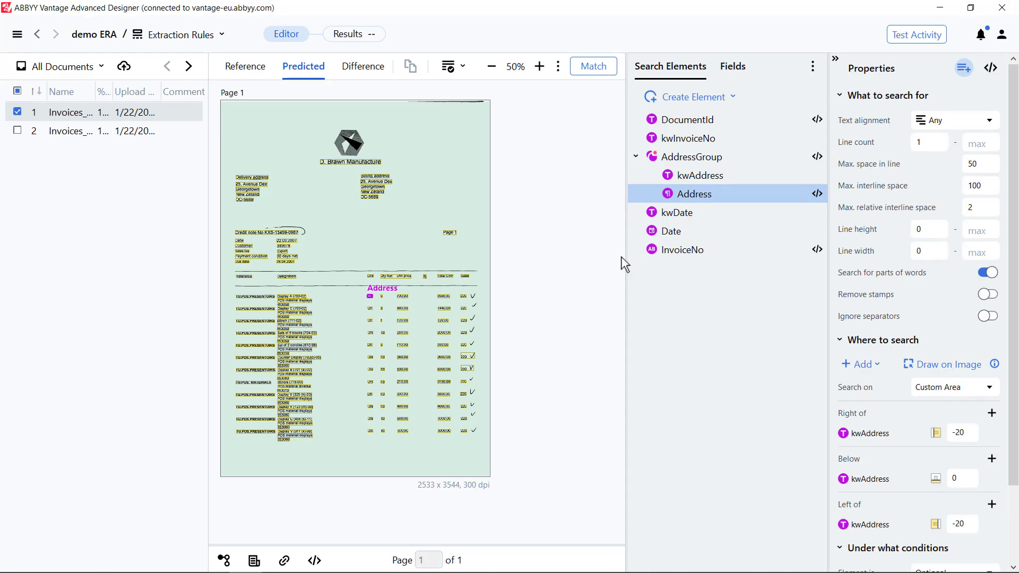
left_click(591, 65)
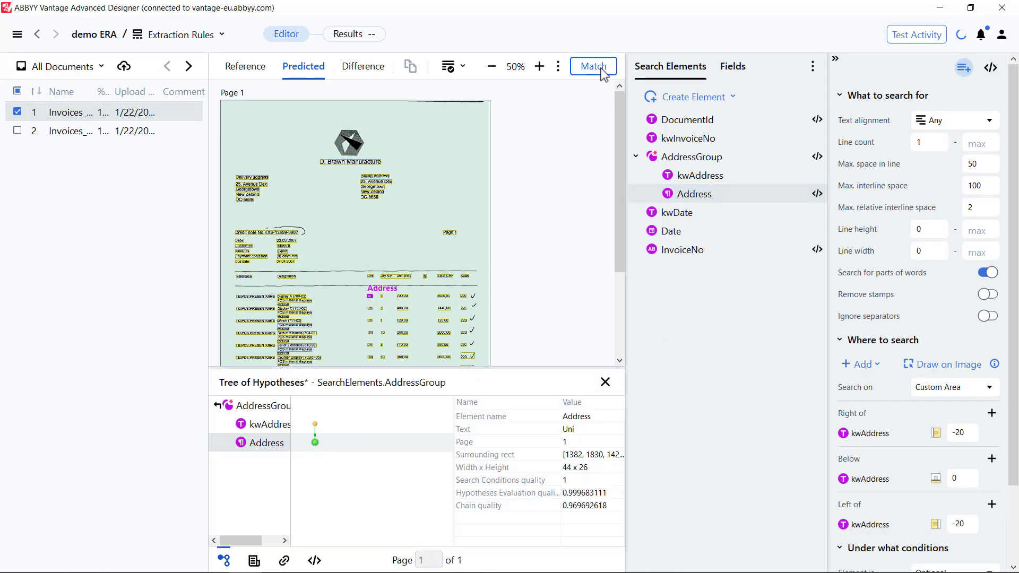
left_click(592, 65)
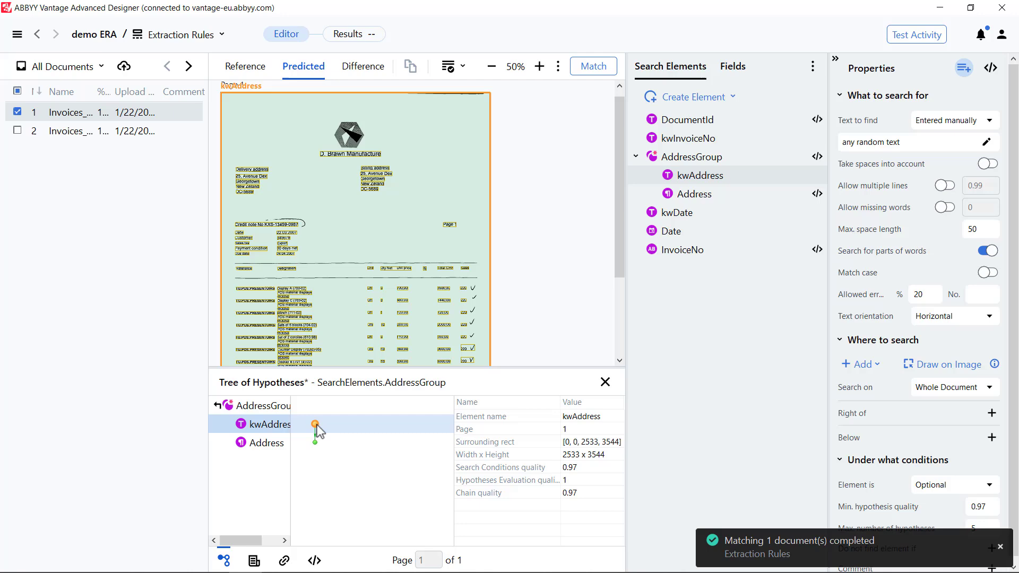
scroll("down", 3)
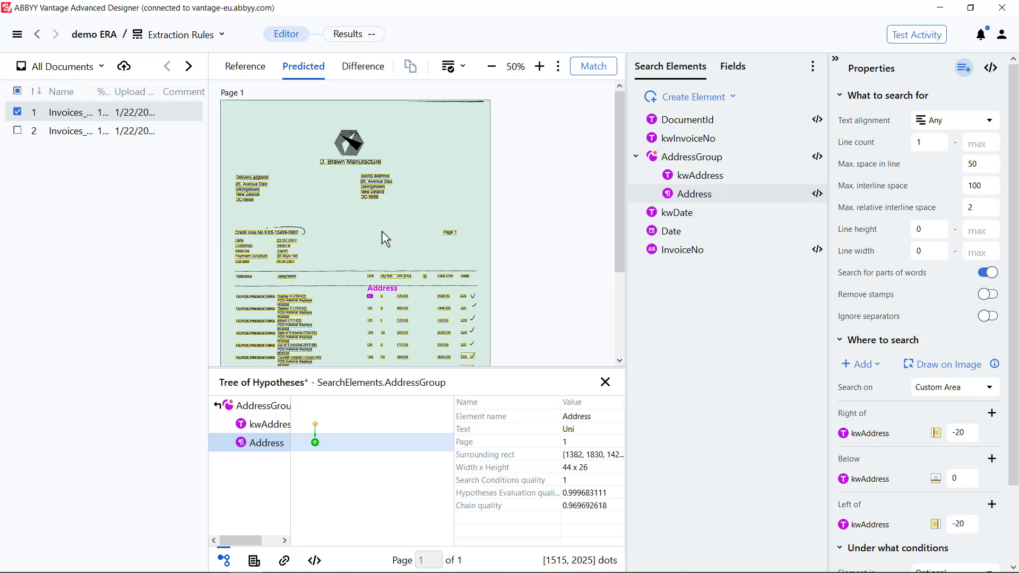
Add kwAddress search conditions 'LeftOf: PageRect.XCenter/2; Above: PageRect.YCenter/2;' and compile without errors
left_click(700, 175)
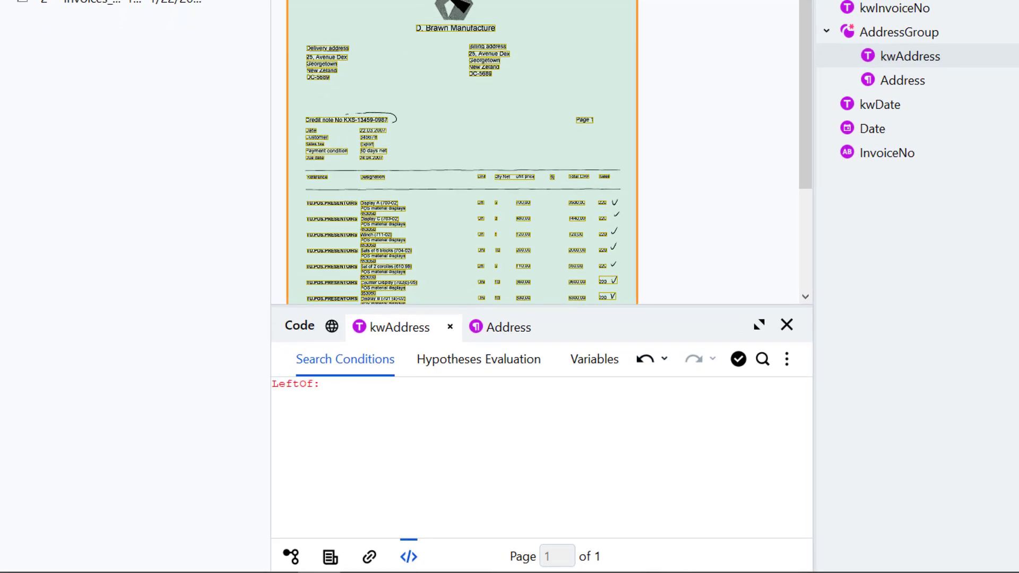
type("PageRect.")
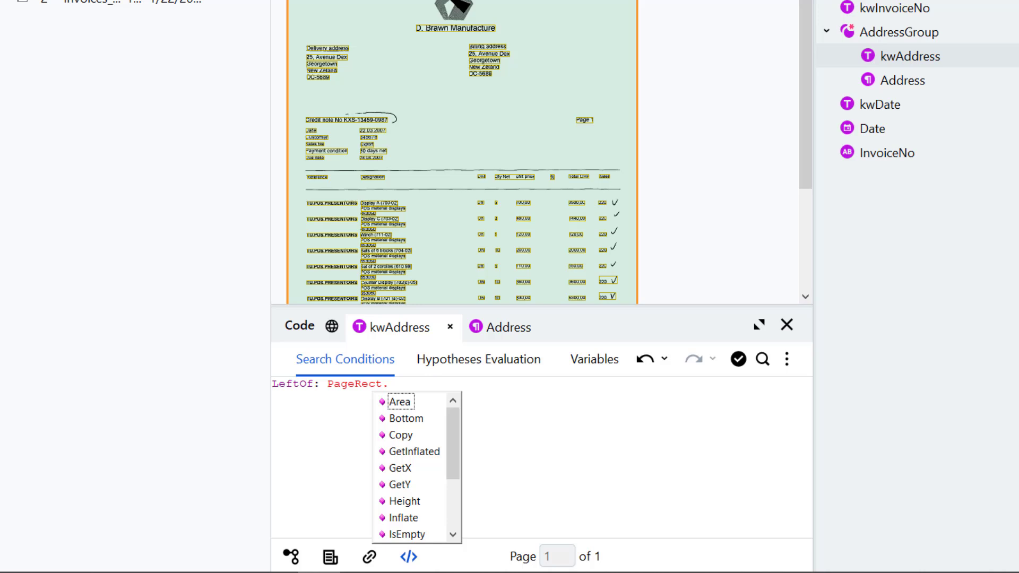
type("XCenter/2;")
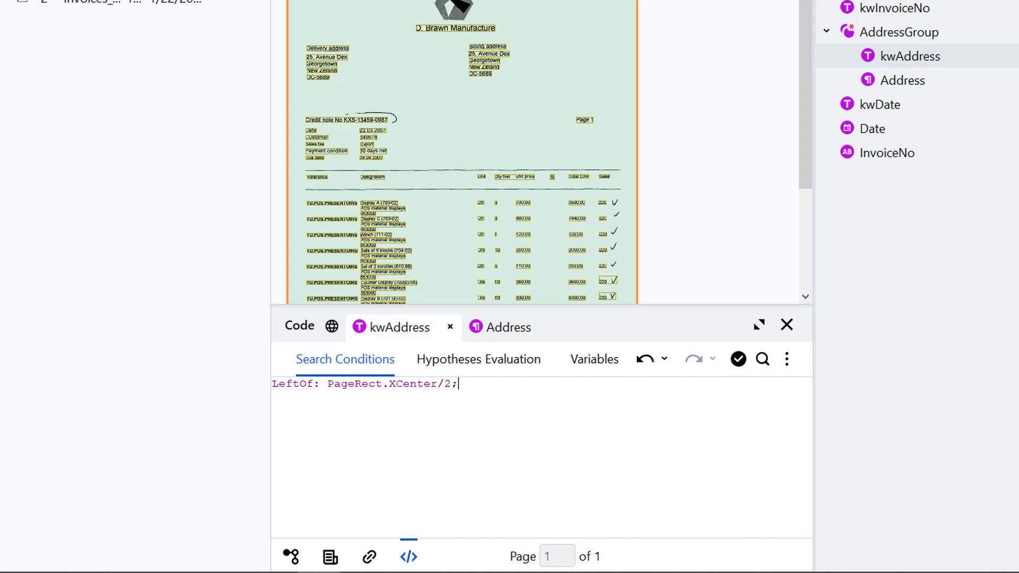
type("Above: PageRe")
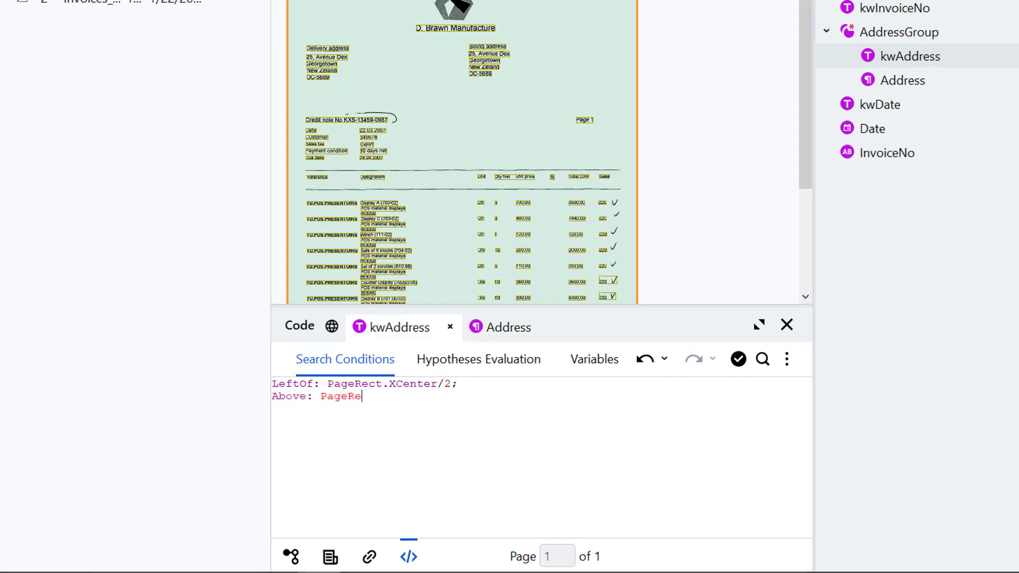
type("ct.YCenter/2;")
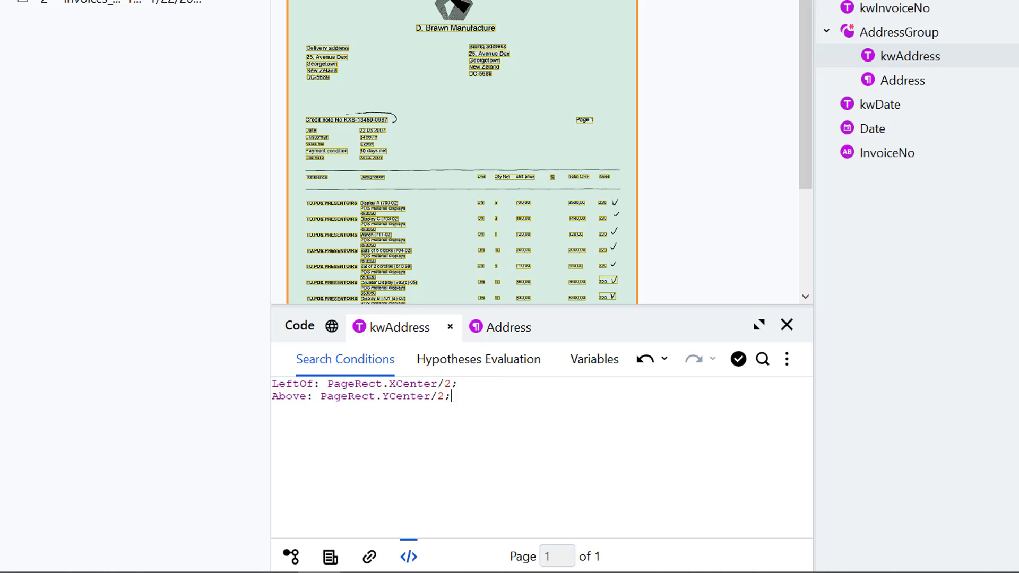
left_click(567, 408)
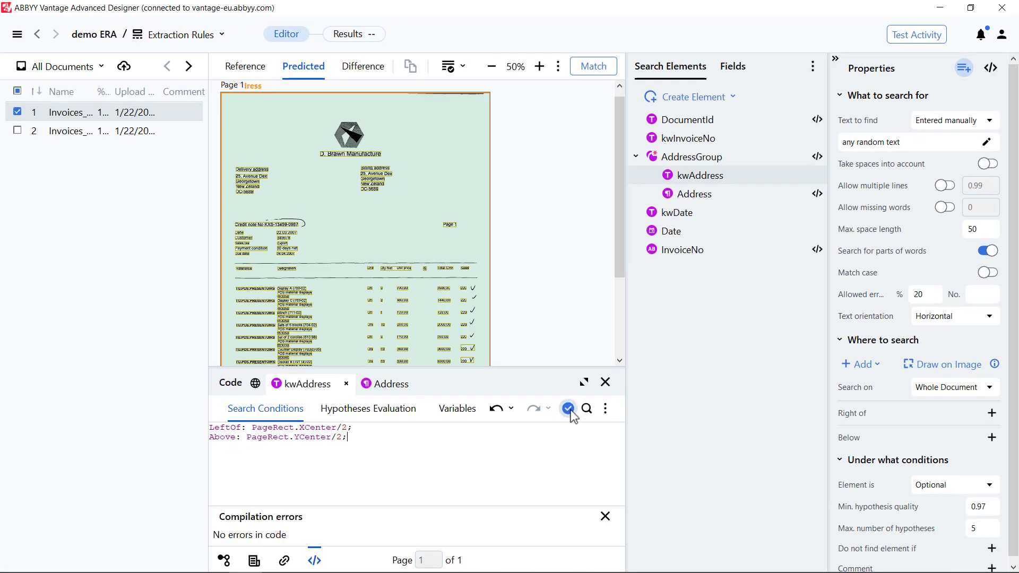
left_click(567, 407)
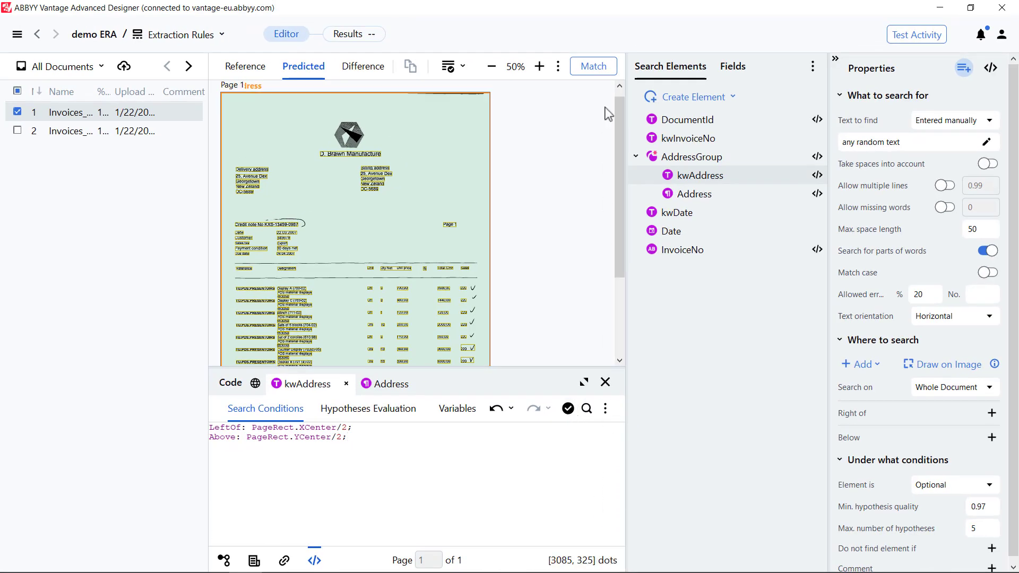
Rematch the invoice and check that Address now captures 'Delivery address'
left_click(591, 65)
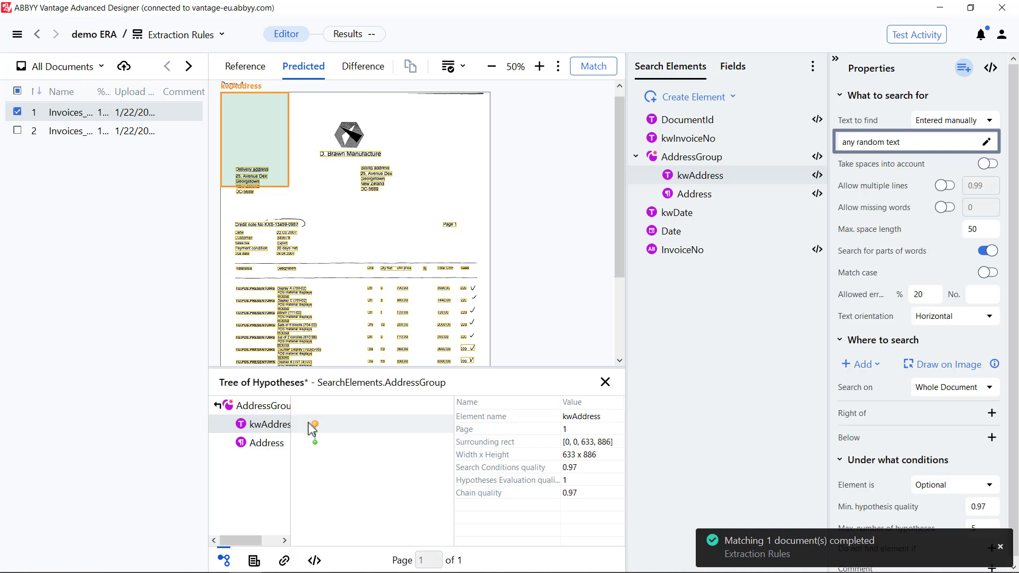
left_click(265, 443)
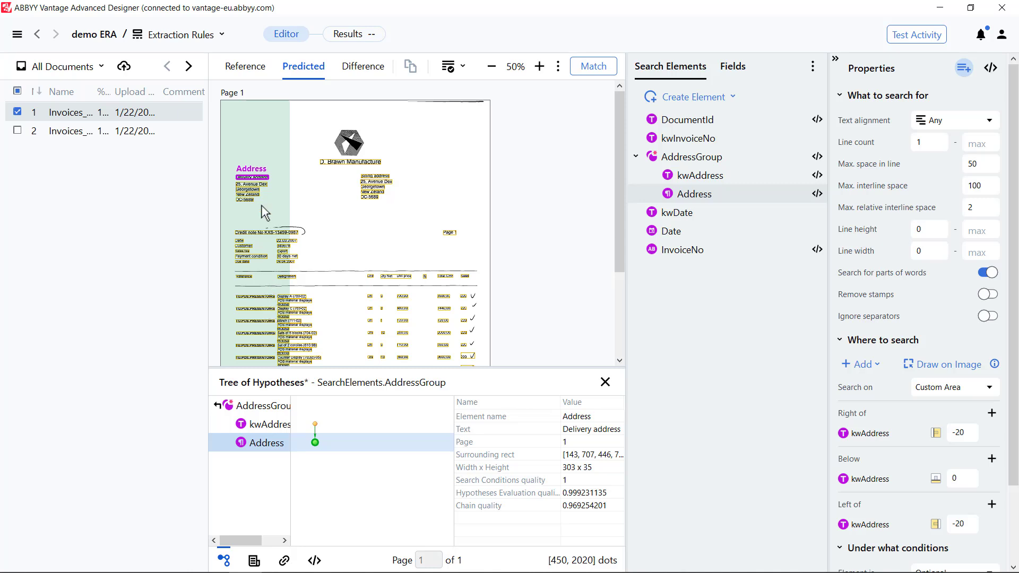
mouse_move(265, 211)
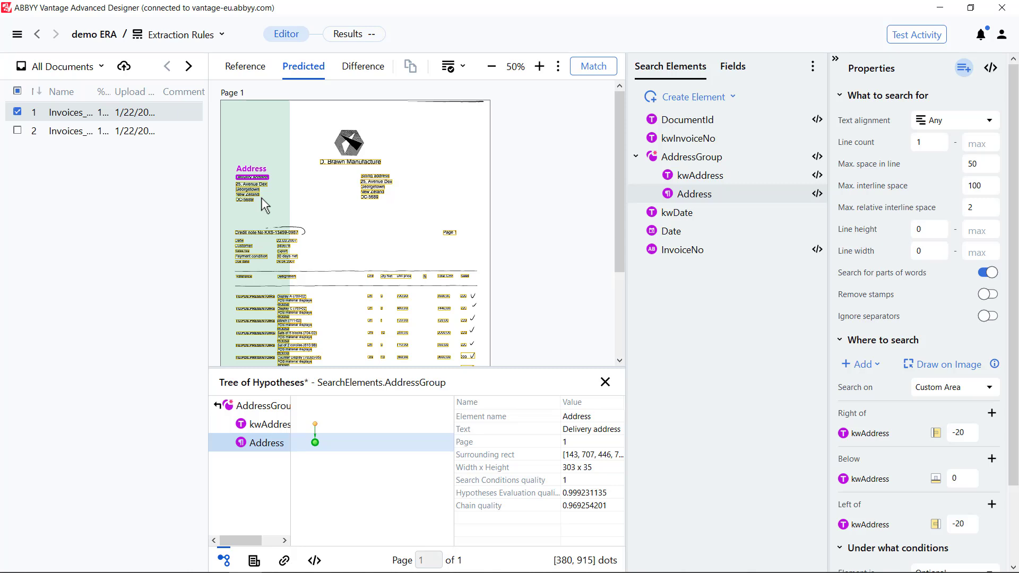
Add Address search condition 'if kwAddress.IsNull then Dontfind();' and compile it
left_click(695, 193)
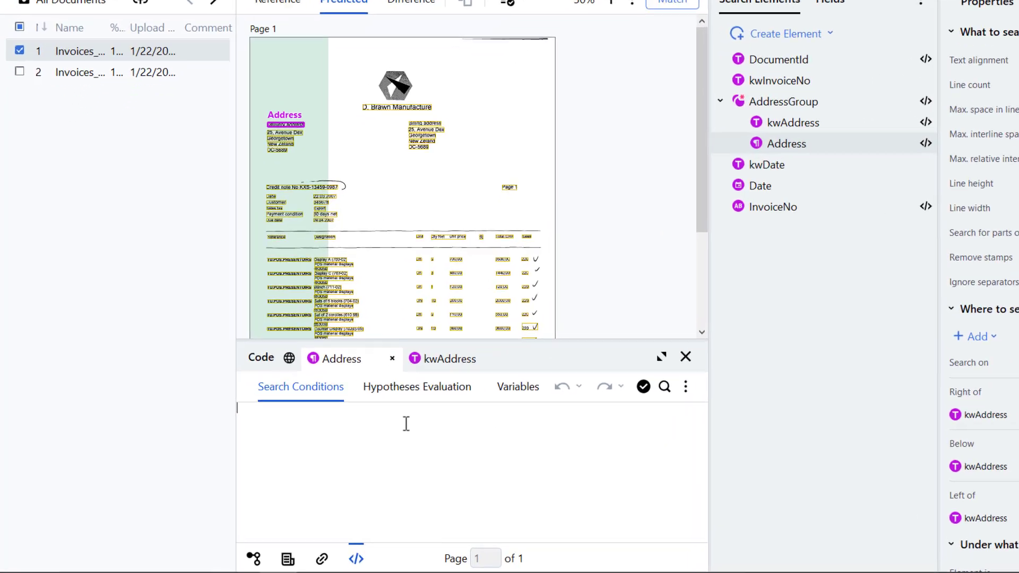
type("if")
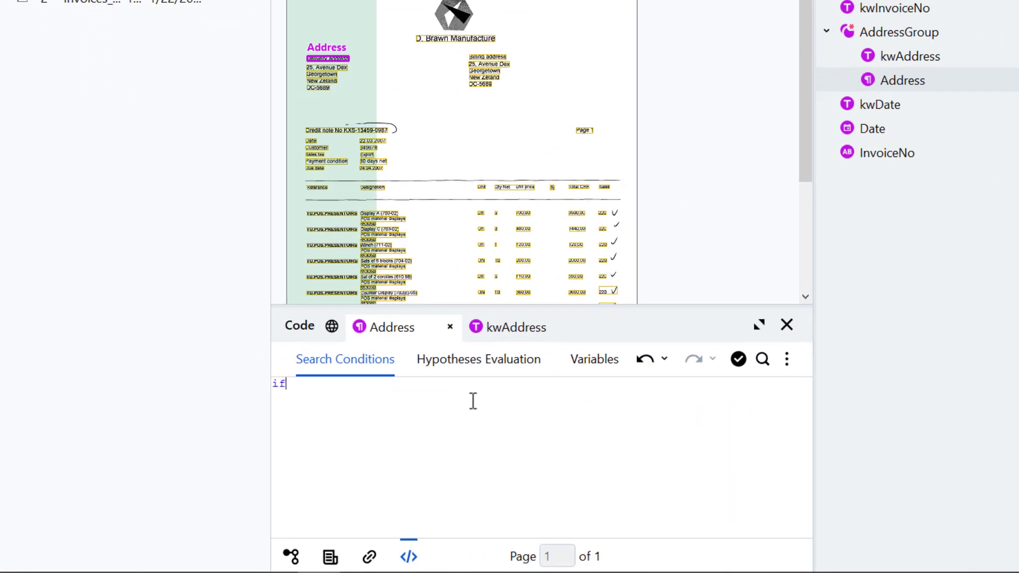
type("kwAddre")
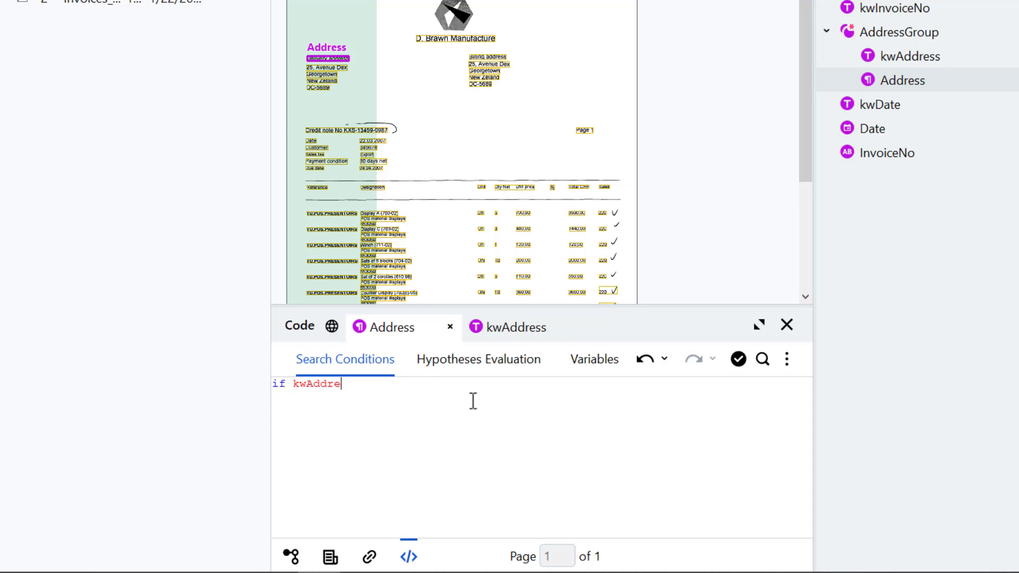
type("ss.i")
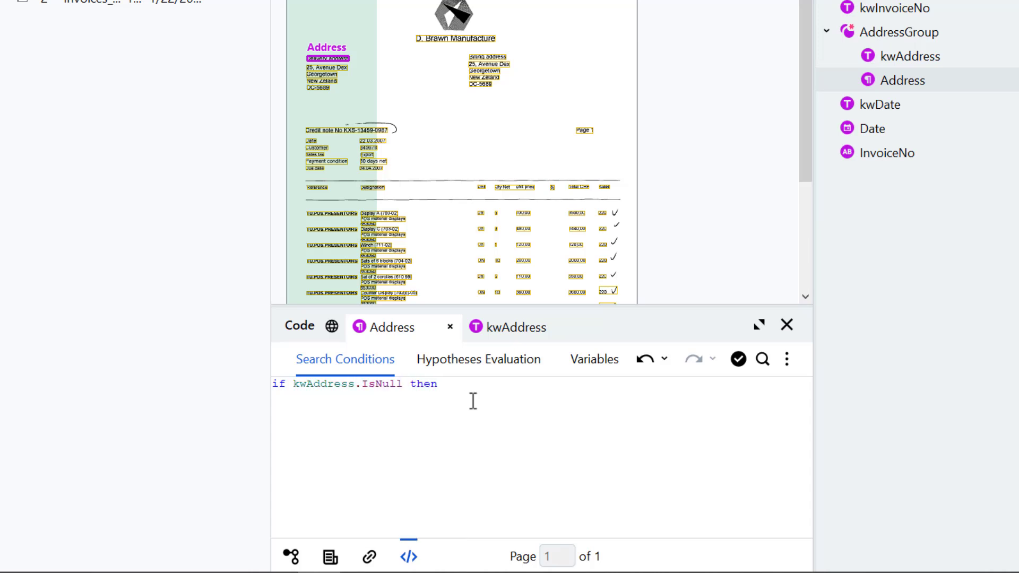
type("Dontfind")
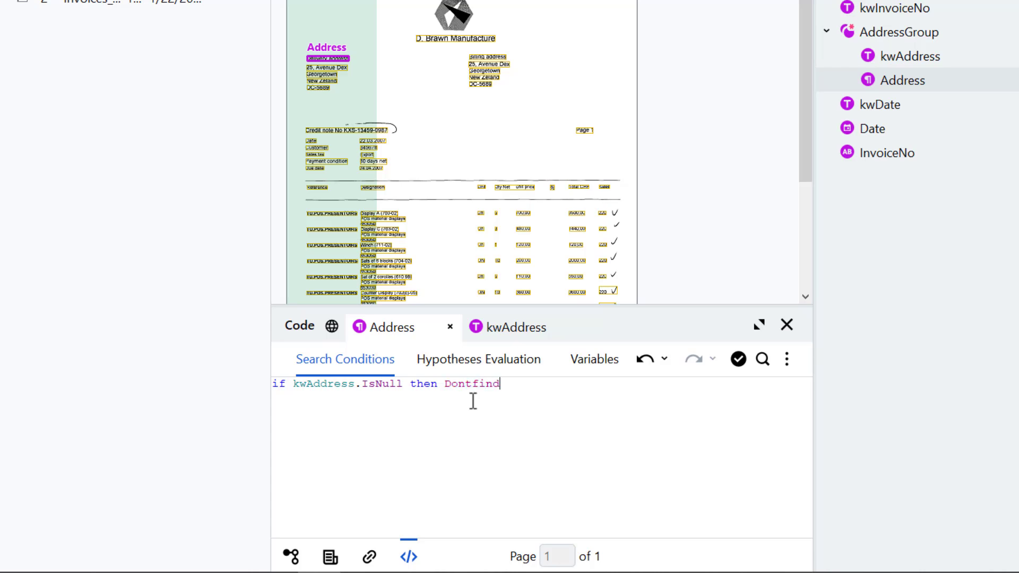
left_click(566, 407)
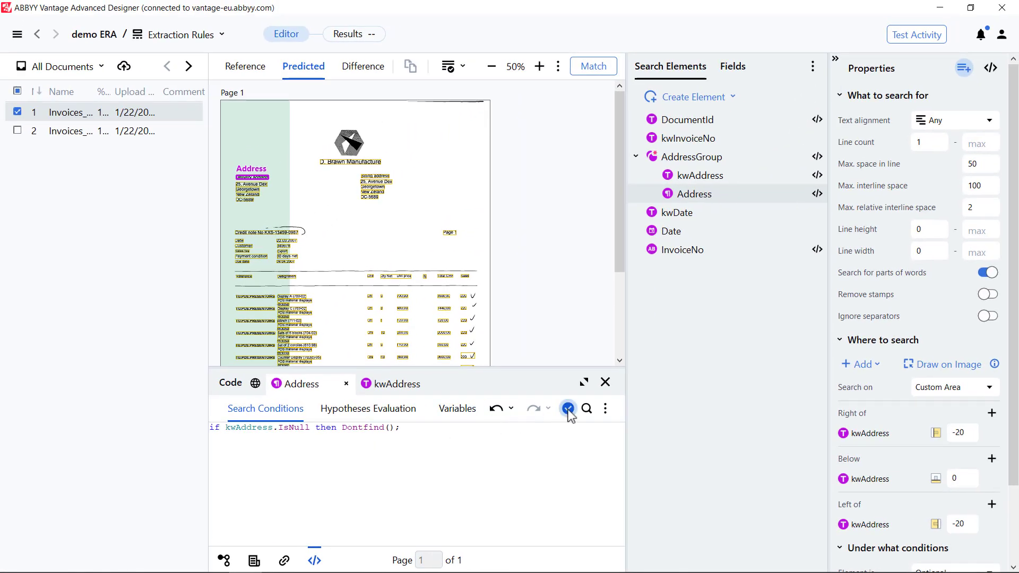
left_click(592, 65)
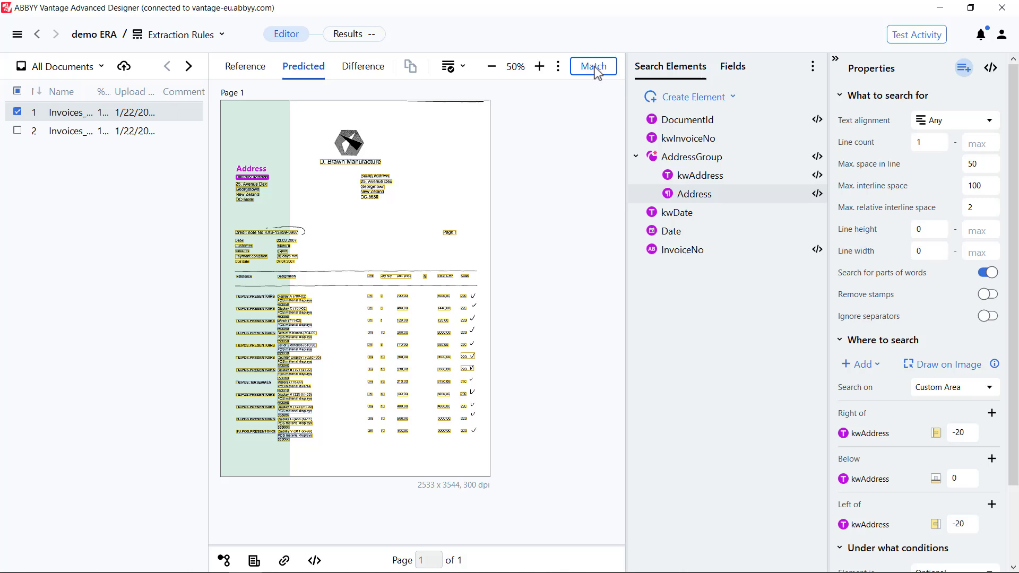
Rematch with the new condition and inspect the kwAddress hypothesis in the top-left block
left_click(592, 65)
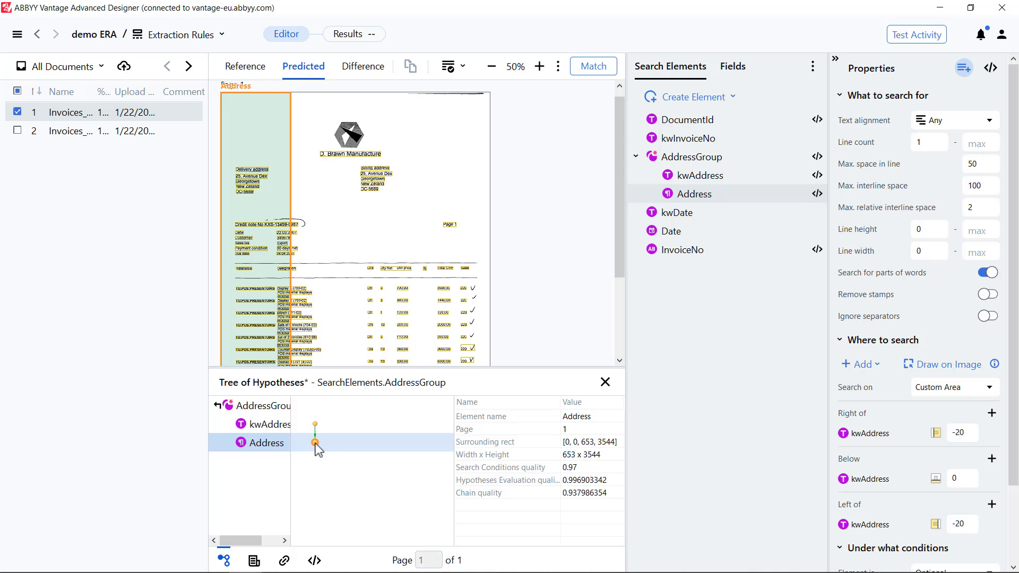
left_click(701, 175)
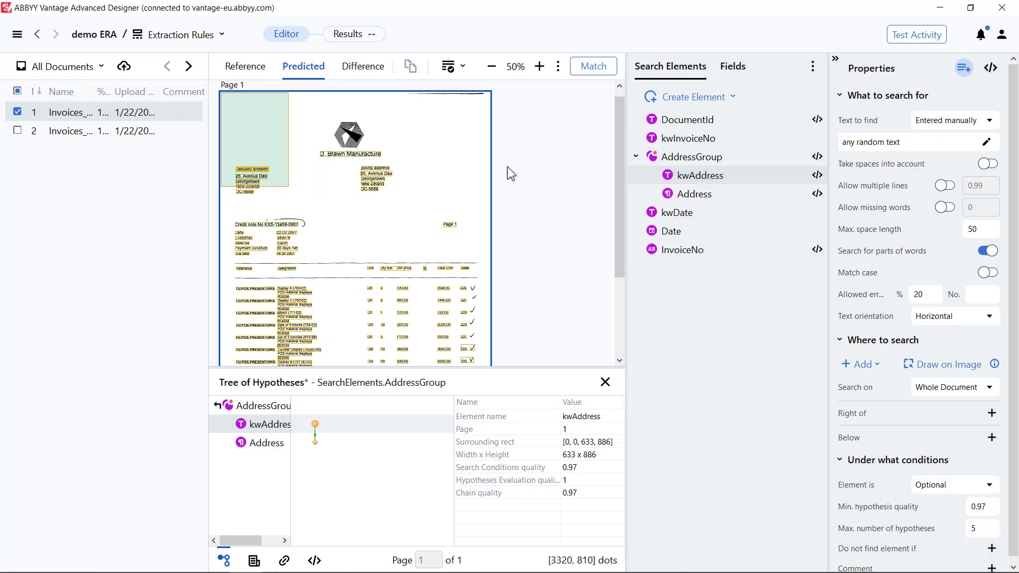
Change kwAddress Text to find to 'Delivery address', rematch, and verify kwAddress and Address hypotheses
left_click(986, 142)
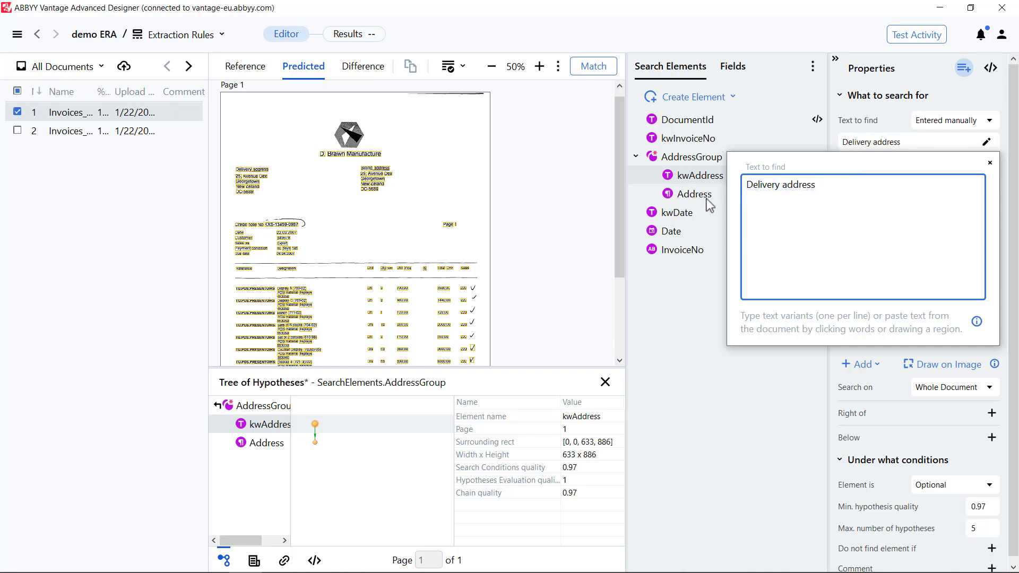
left_click(988, 162)
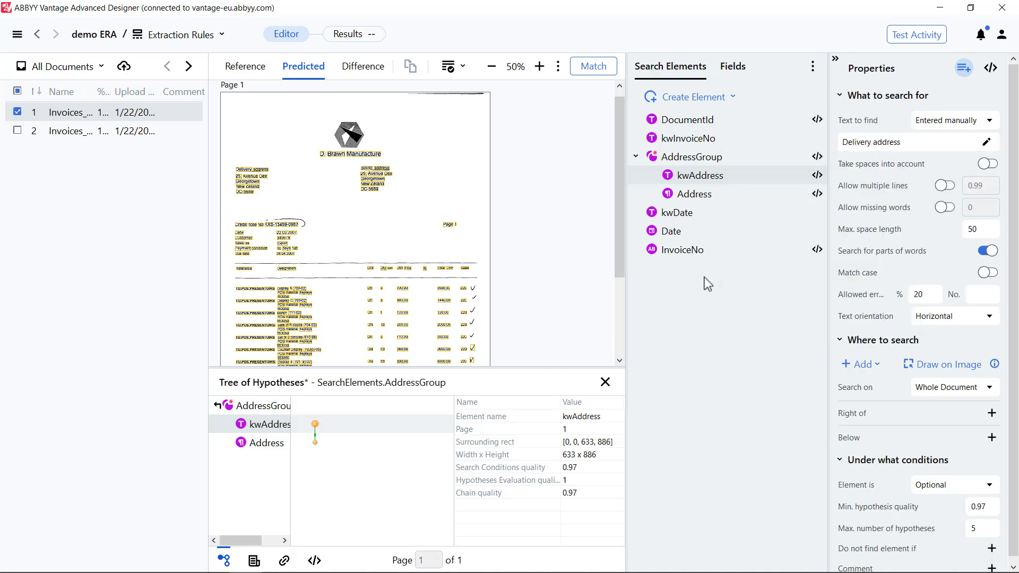
left_click(592, 66)
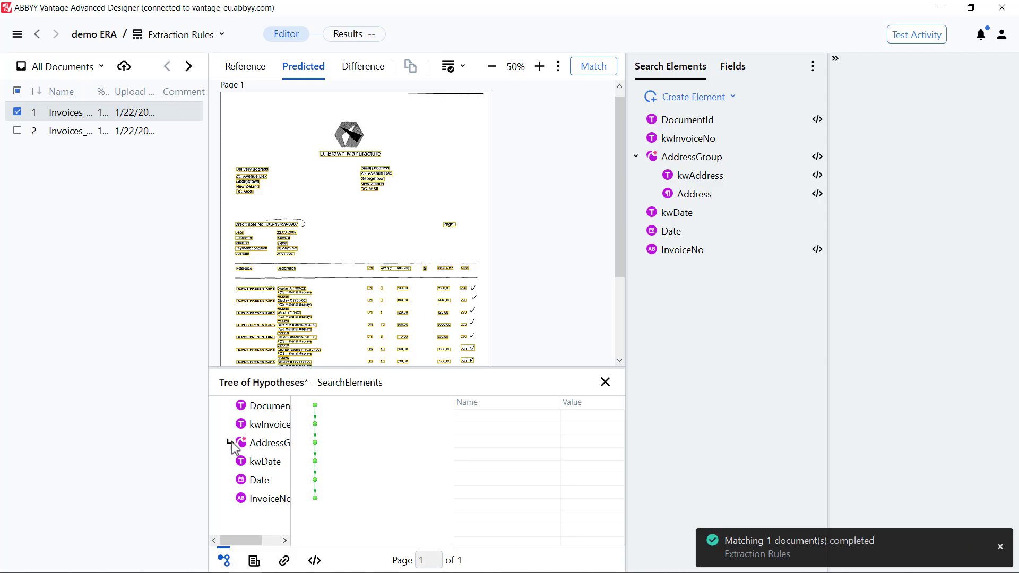
left_click(269, 425)
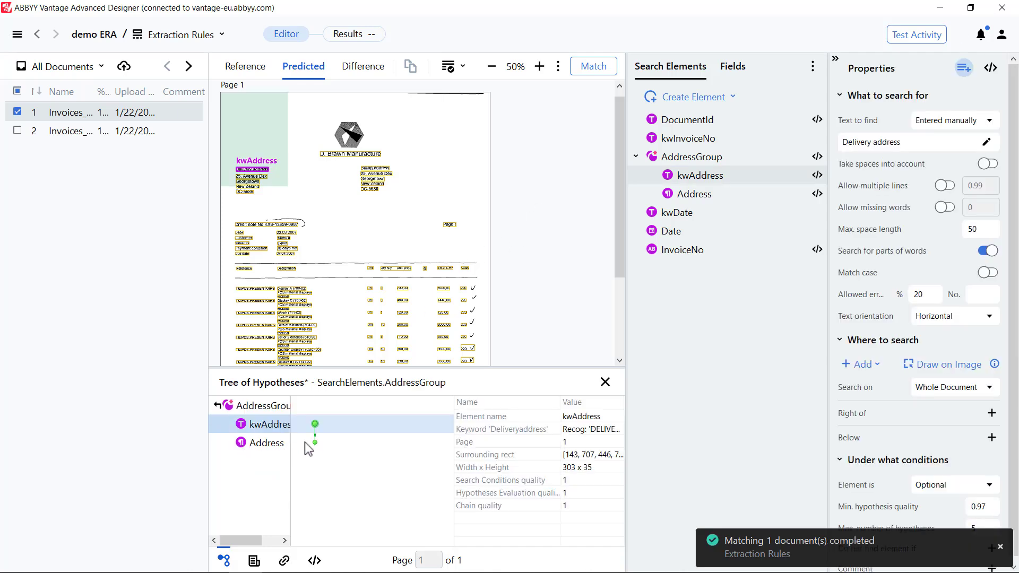
left_click(265, 443)
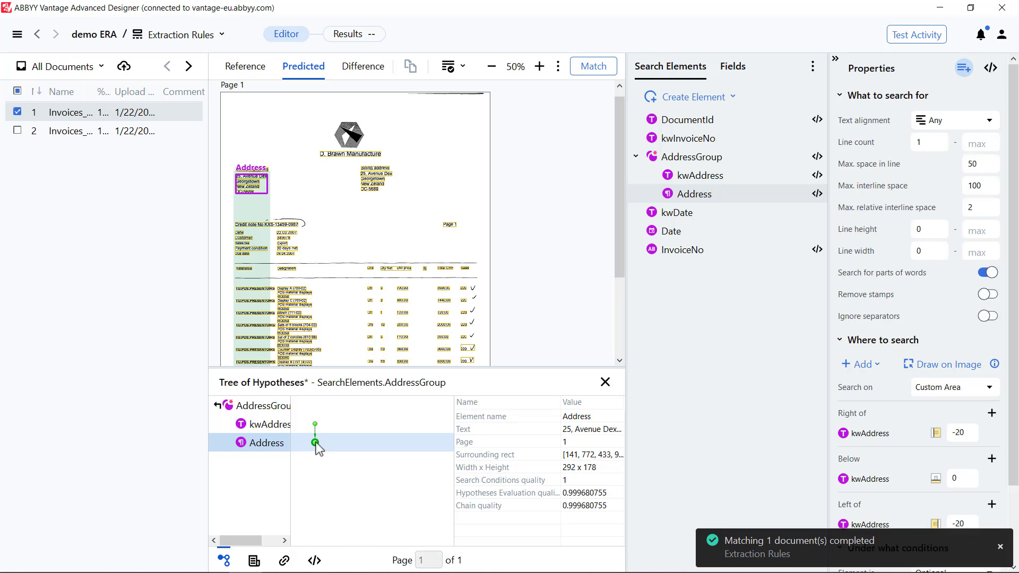